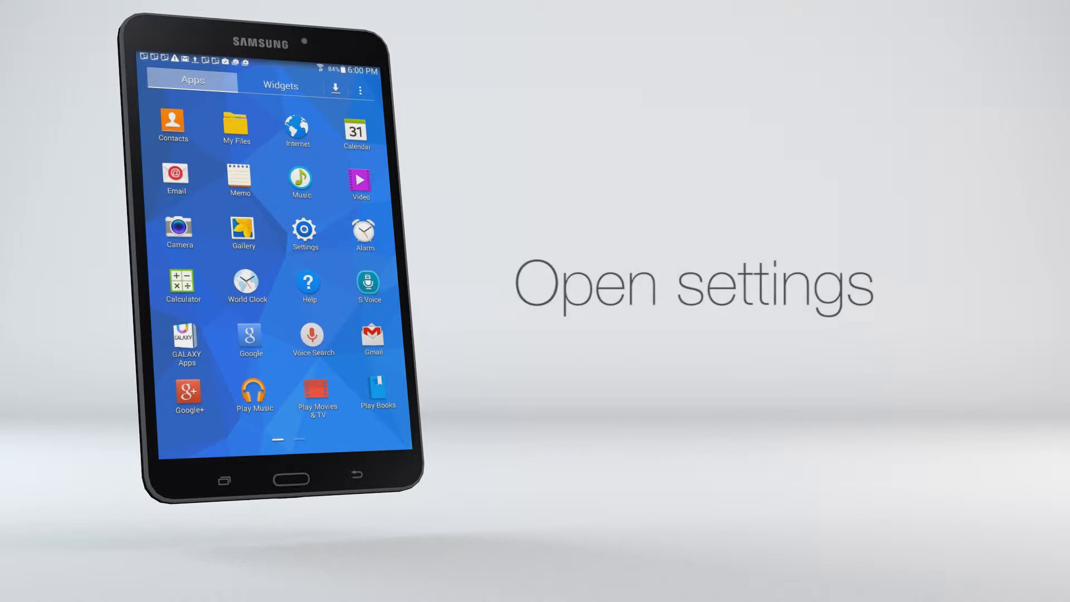
# Show the tablet's accounts list under the General settings.
pyautogui.click(304, 230)
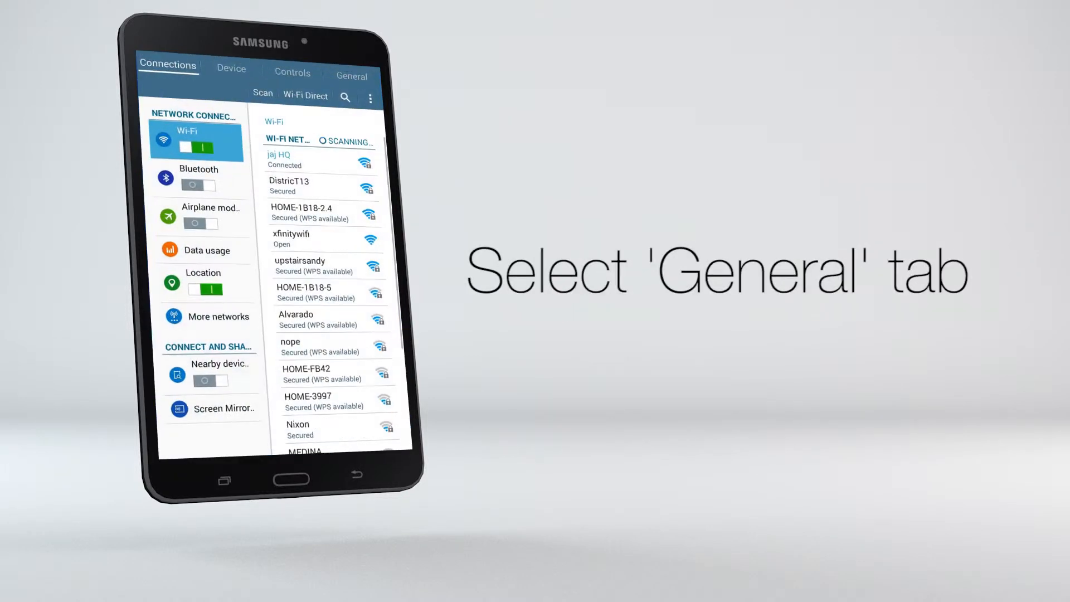
pyautogui.click(350, 73)
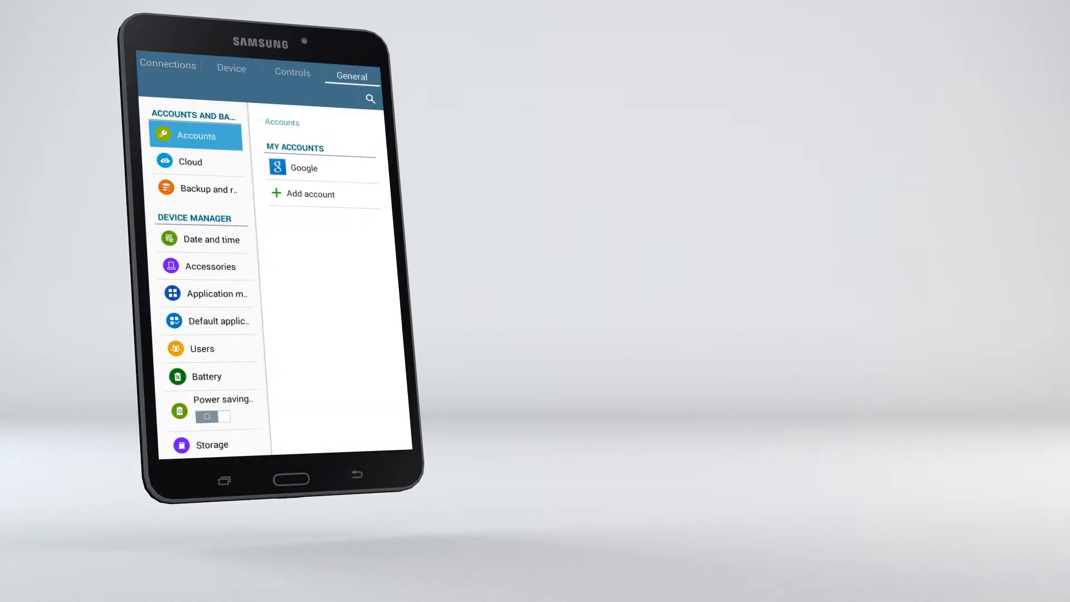
pyautogui.click(196, 135)
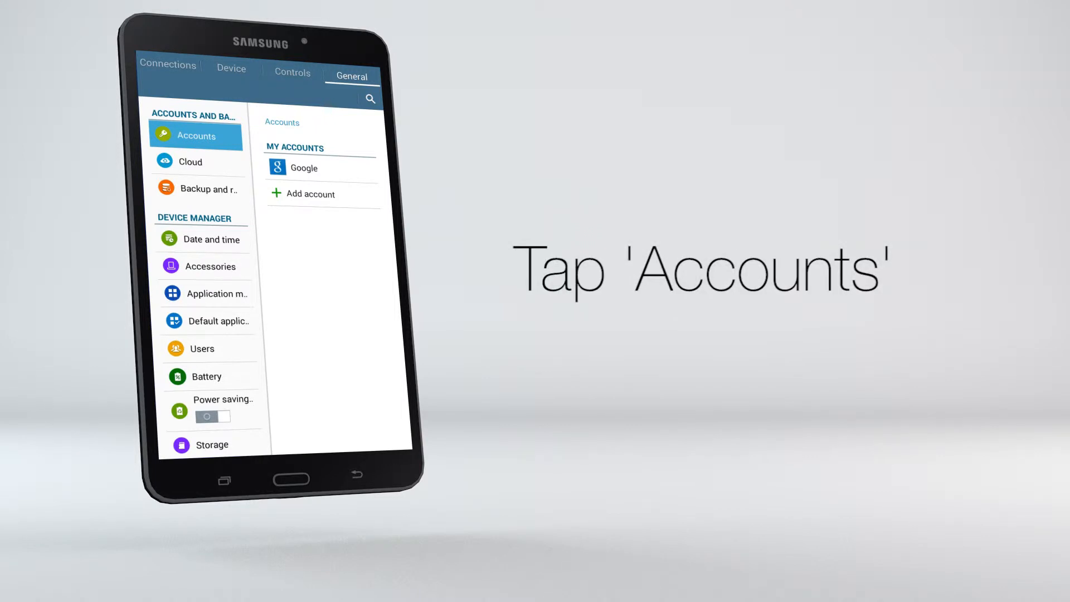
# Add a plain Email account with its address and password and submit for auto setup.
pyautogui.click(311, 194)
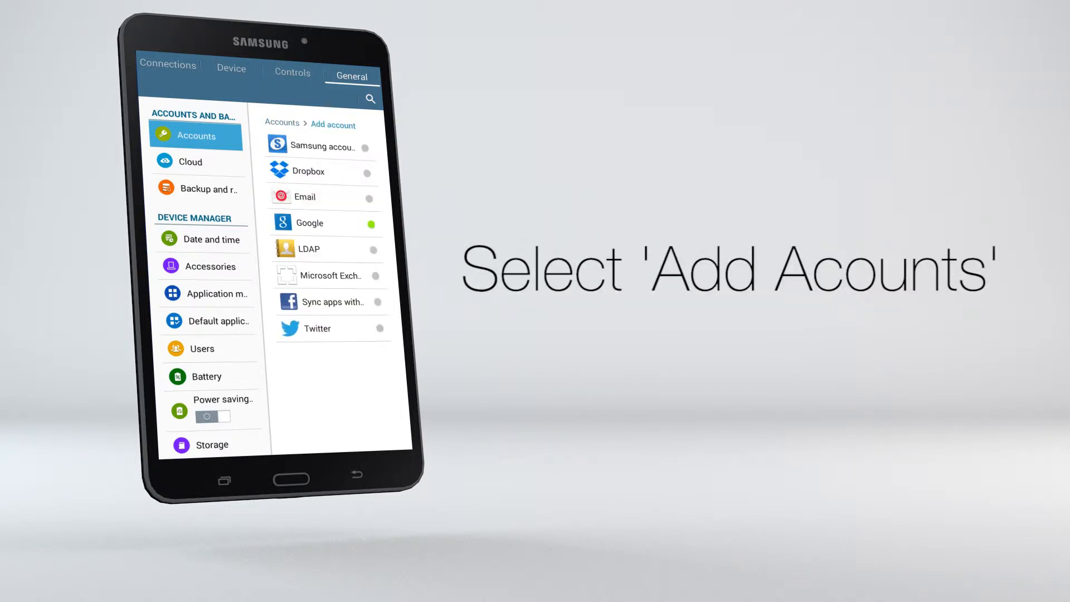
pyautogui.click(305, 196)
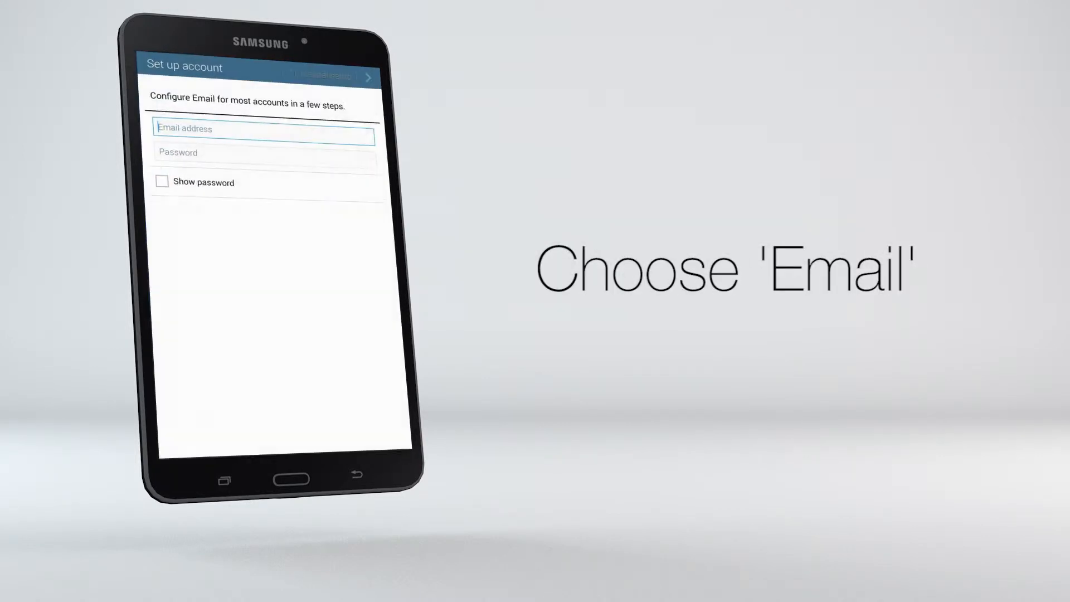
pyautogui.click(263, 128)
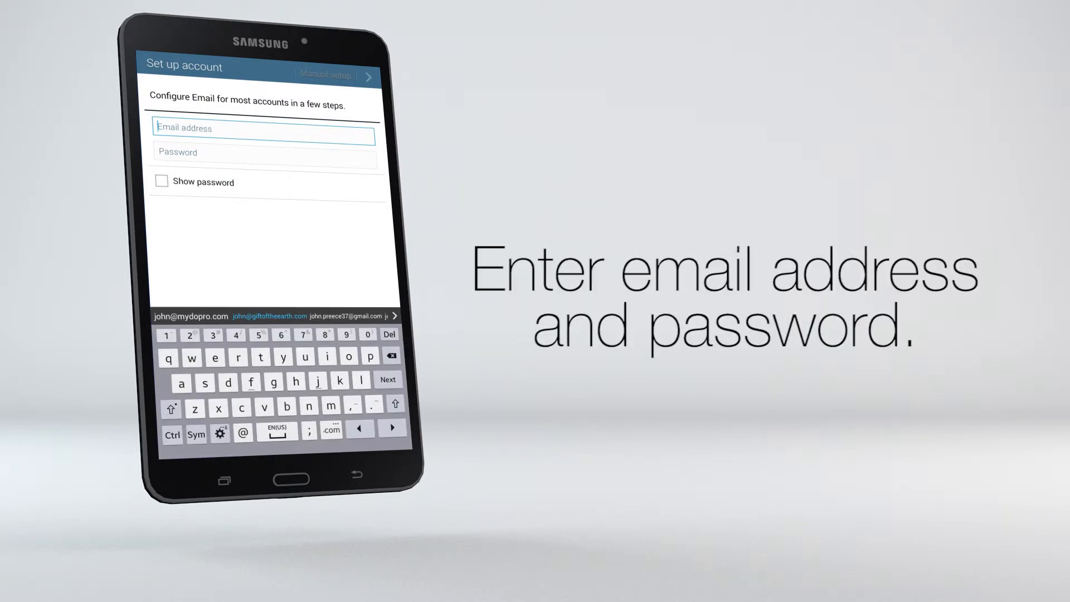
pyautogui.click(268, 315)
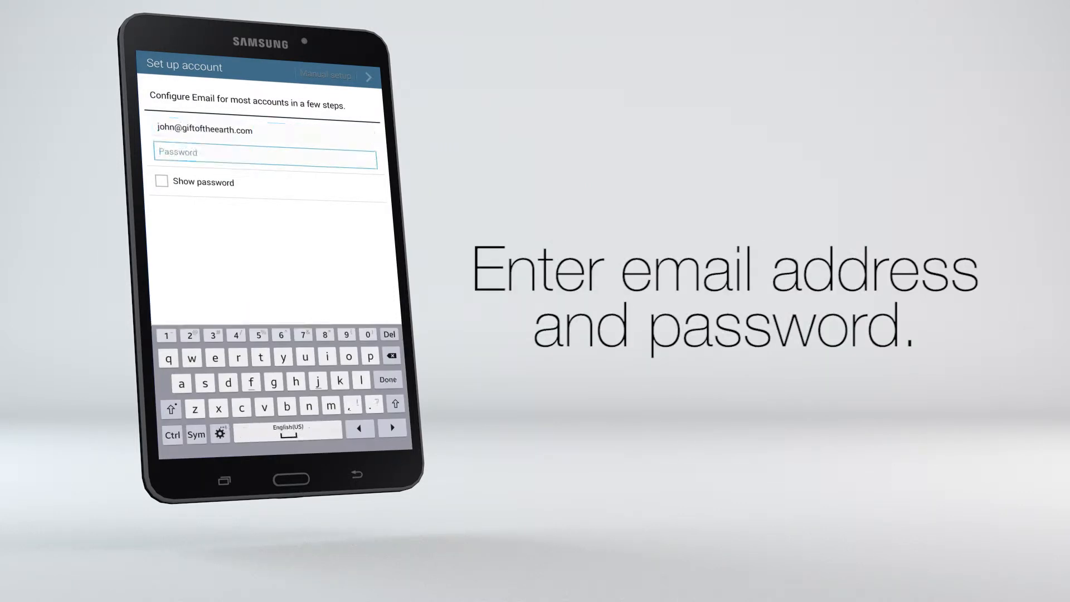
pyautogui.click(369, 74)
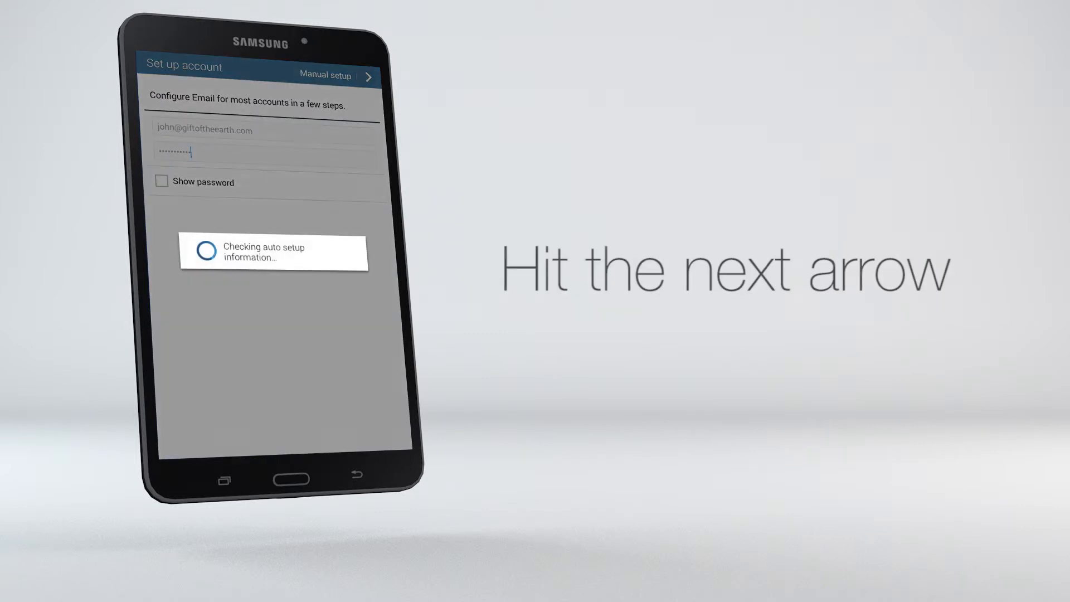
# Manually set the incoming server to imap.mydopro.com with SSL security and its port.
pyautogui.click(367, 75)
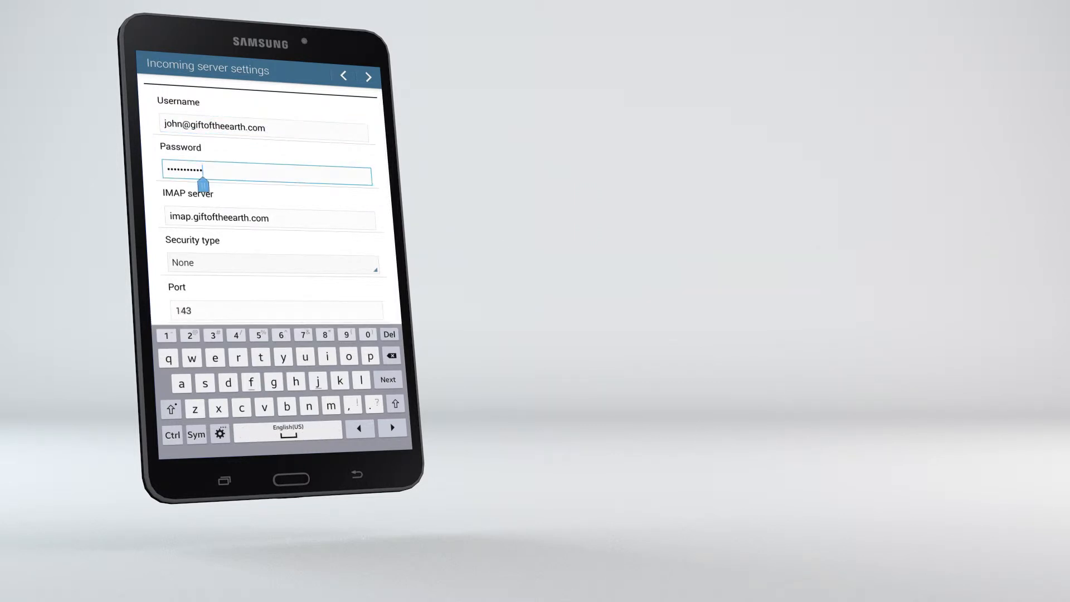
pyautogui.click(269, 217)
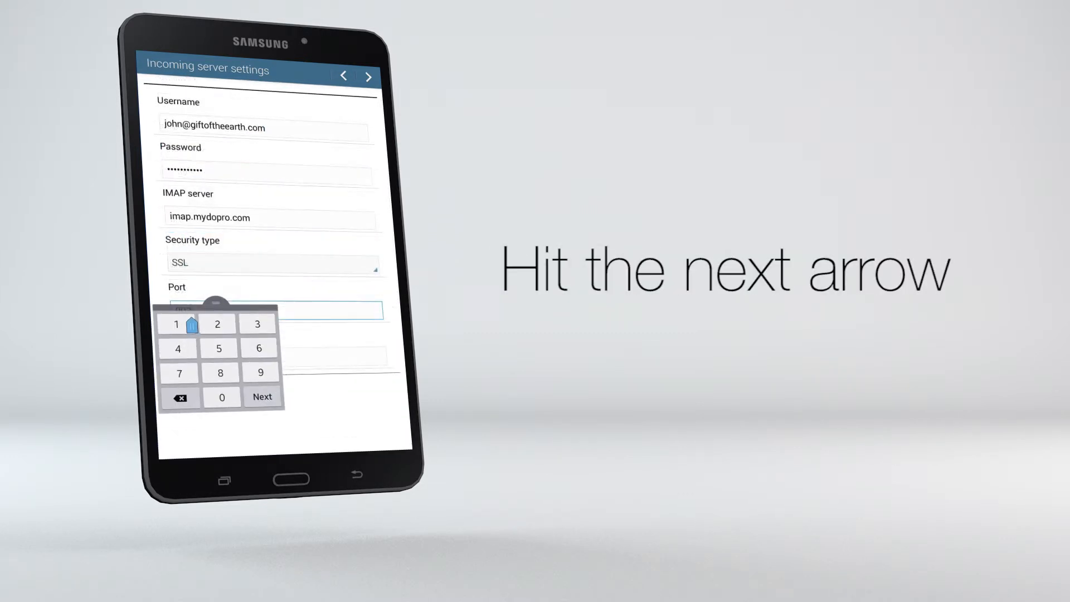
pyautogui.click(366, 77)
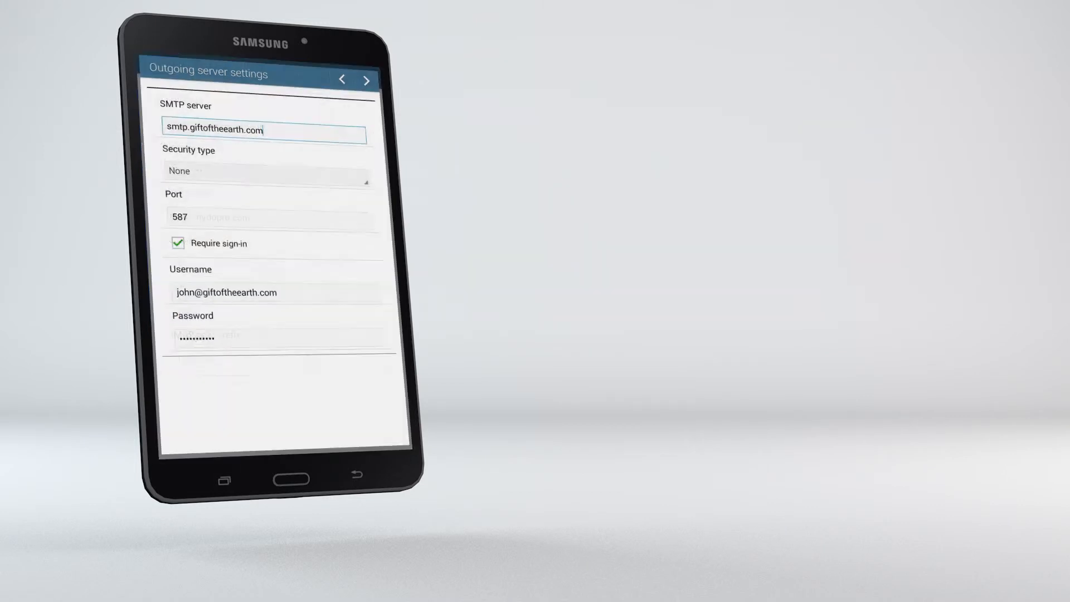
# Set the outgoing server to smtp.mydopro.com with SSL on port 465, sign-in required.
pyautogui.click(263, 129)
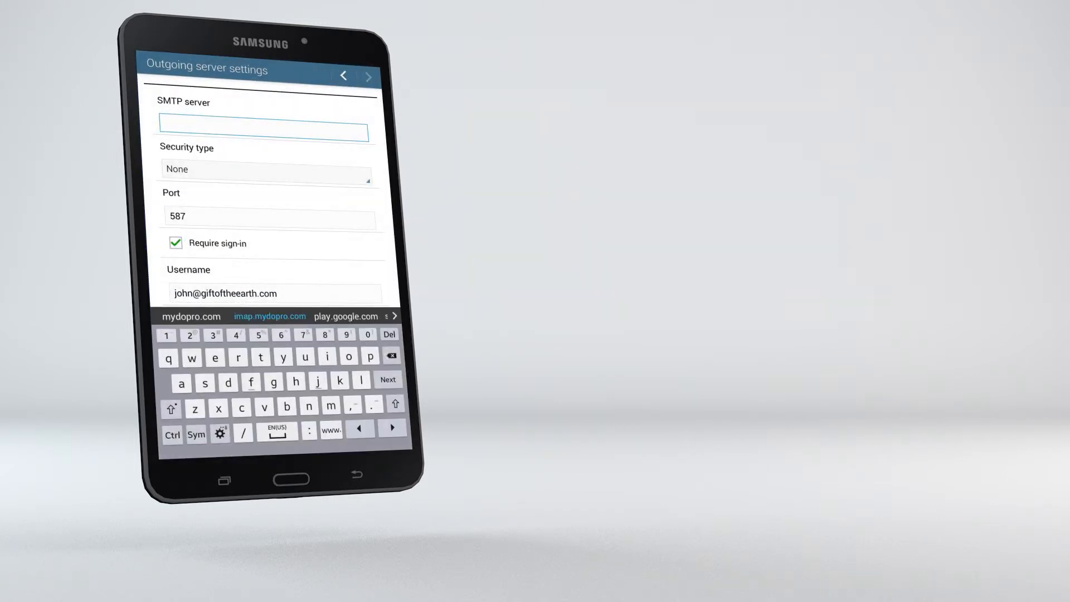
pyautogui.write('smtp.mydopro.com')
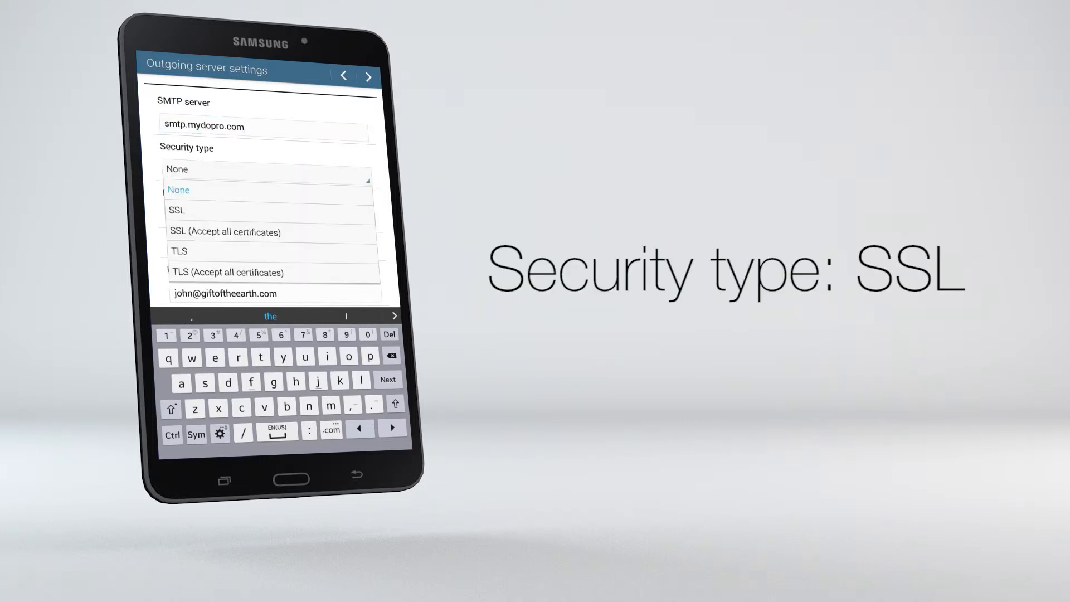
pyautogui.click(175, 210)
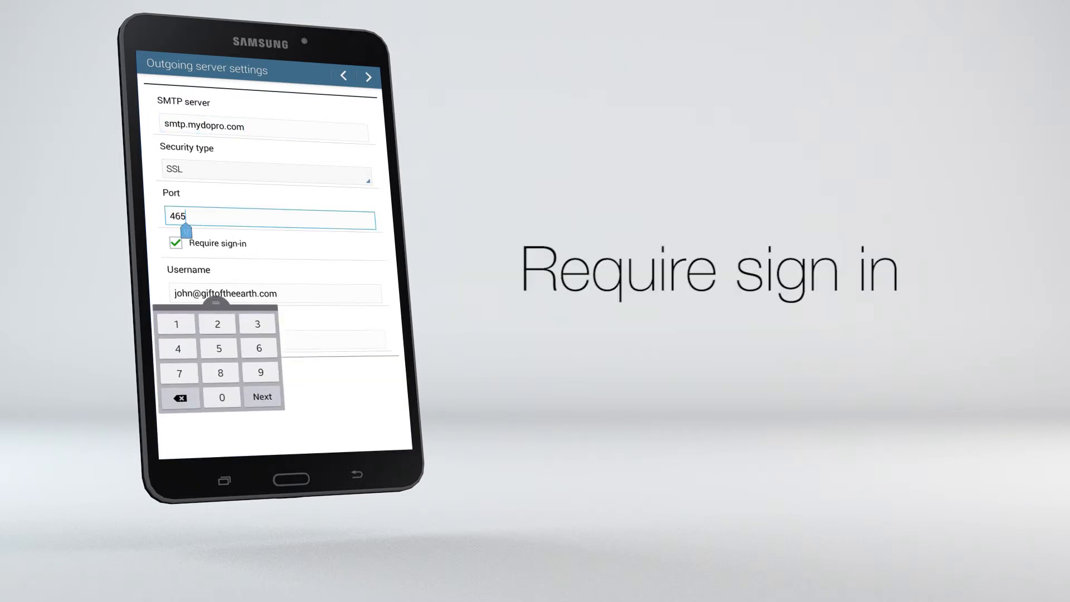
pyautogui.click(273, 293)
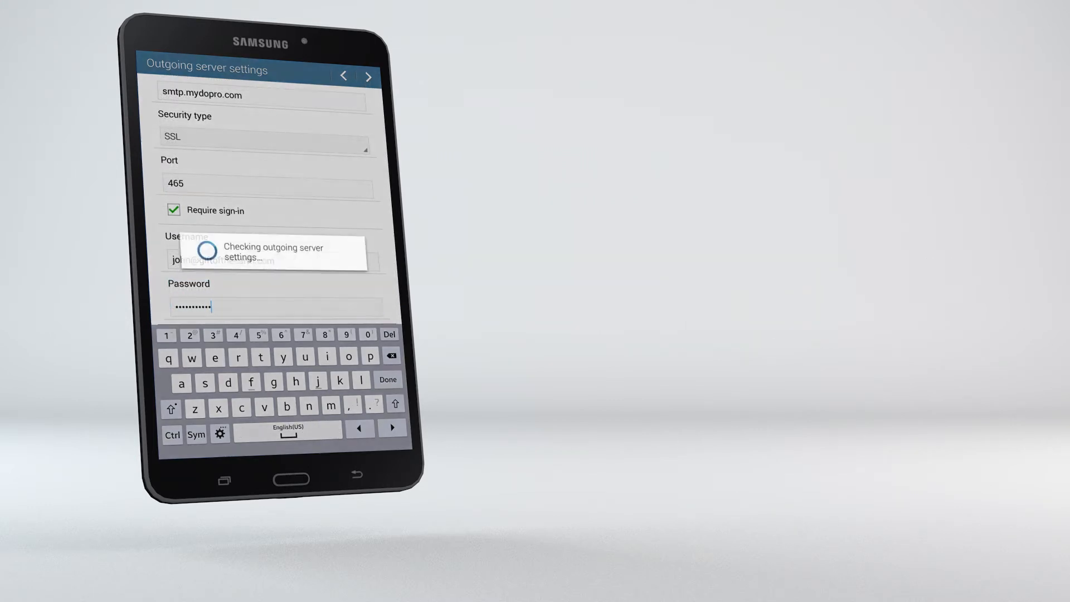
pyautogui.click(367, 76)
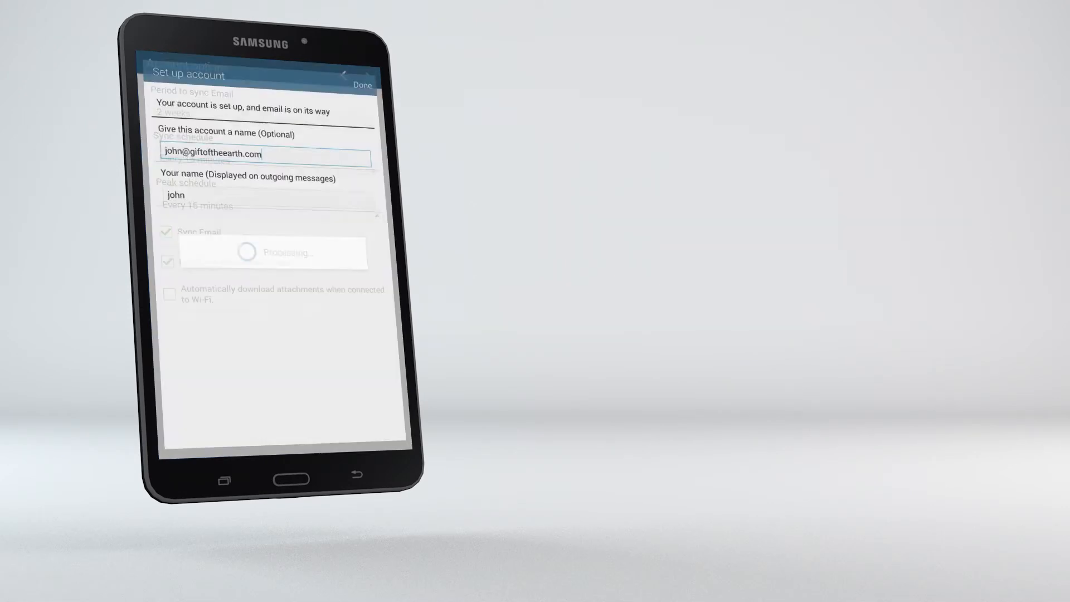
# Finish the setup and view the new account's inbox in the Email app.
pyautogui.click(362, 85)
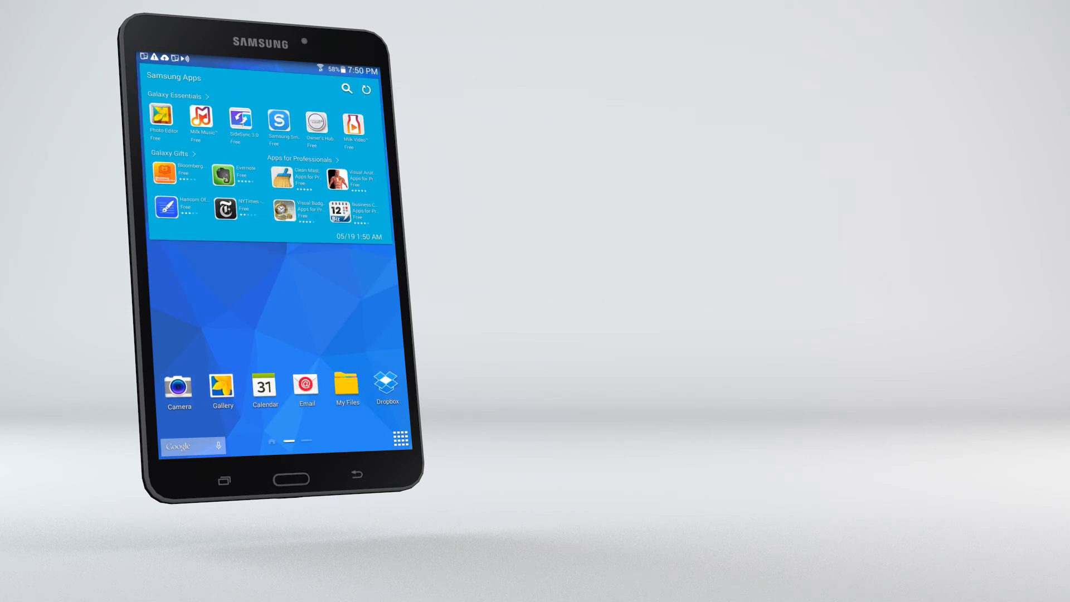
pyautogui.click(305, 387)
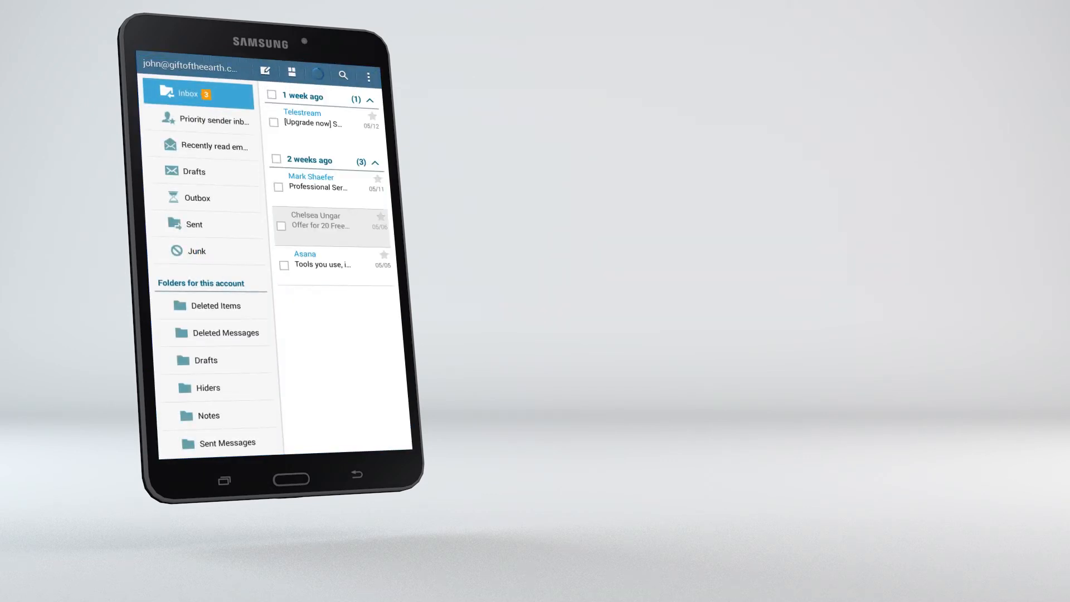